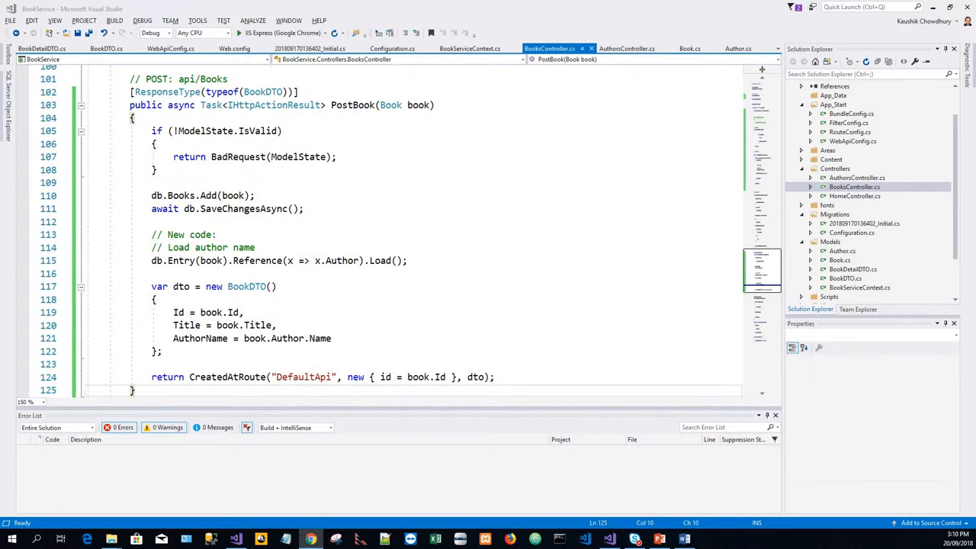
Run Install-Package knockoutjs in the Package Manager Console and choose Yes to All to reload changed files.
click(682, 540)
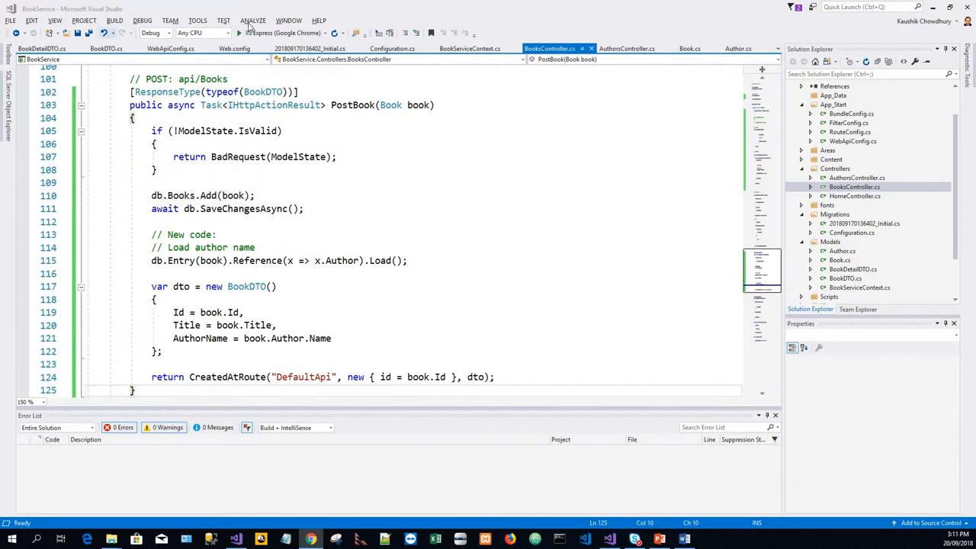
click(198, 21)
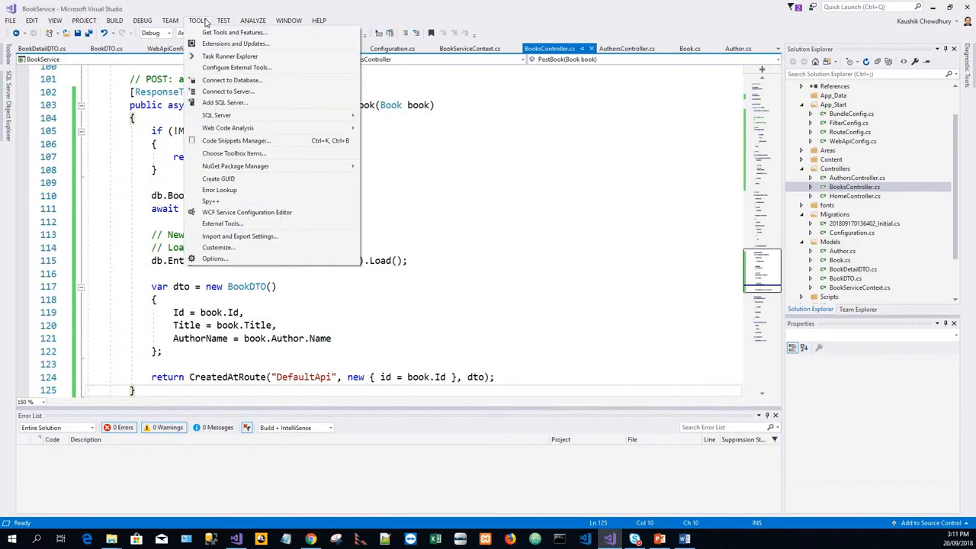
mouse_move(234, 166)
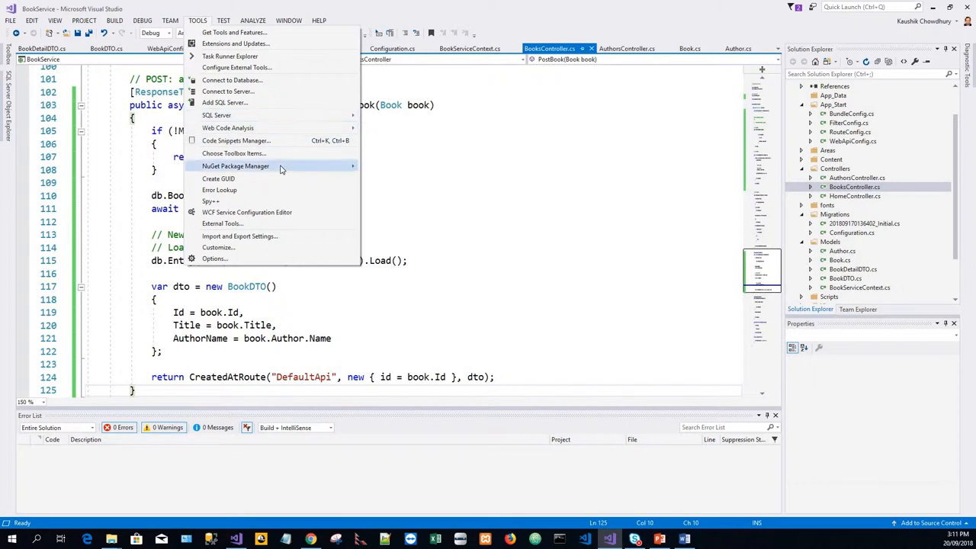
mouse_move(235, 165)
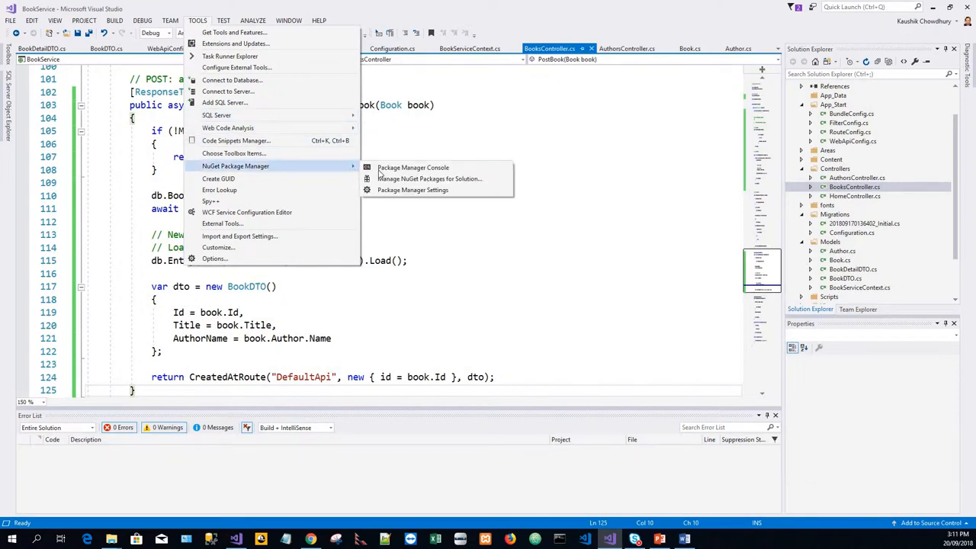
click(412, 166)
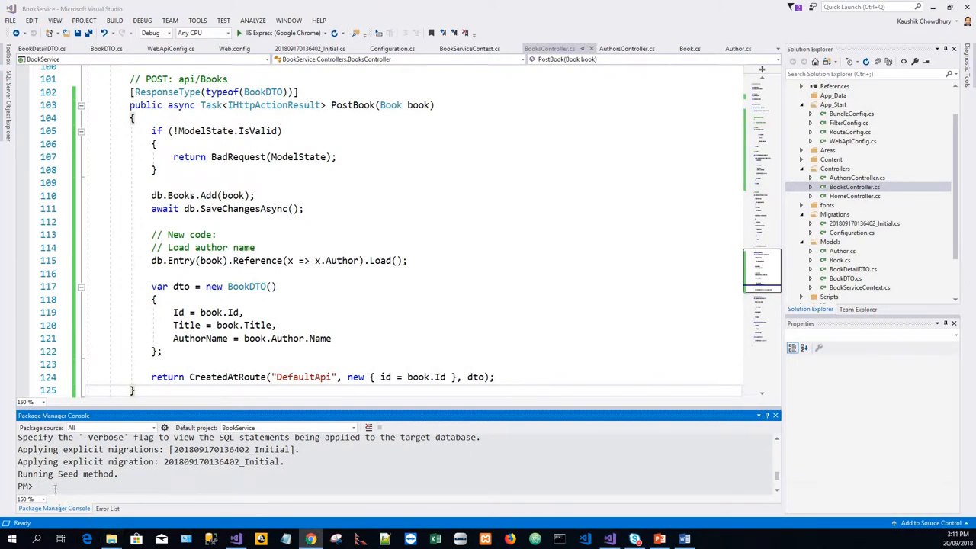
text(Install-Package knockoutjs)
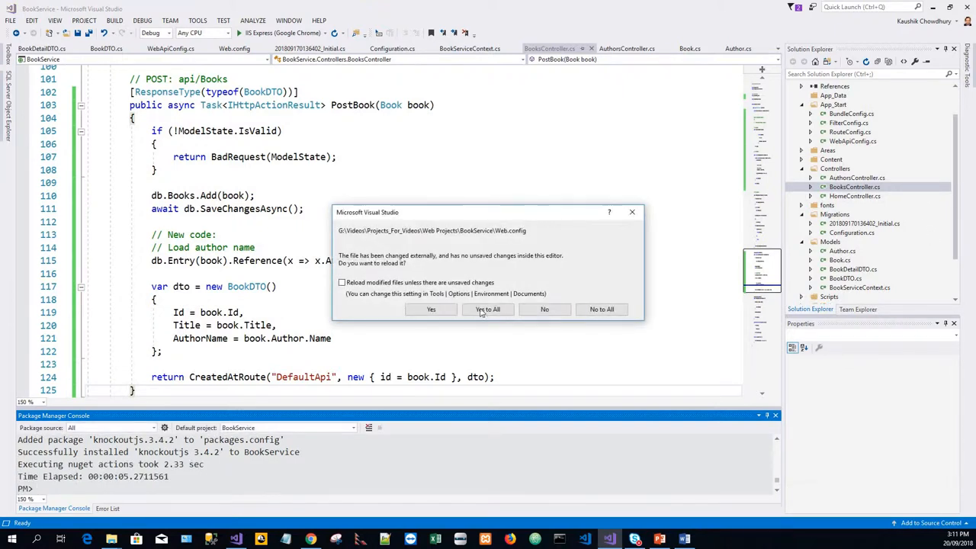
click(488, 308)
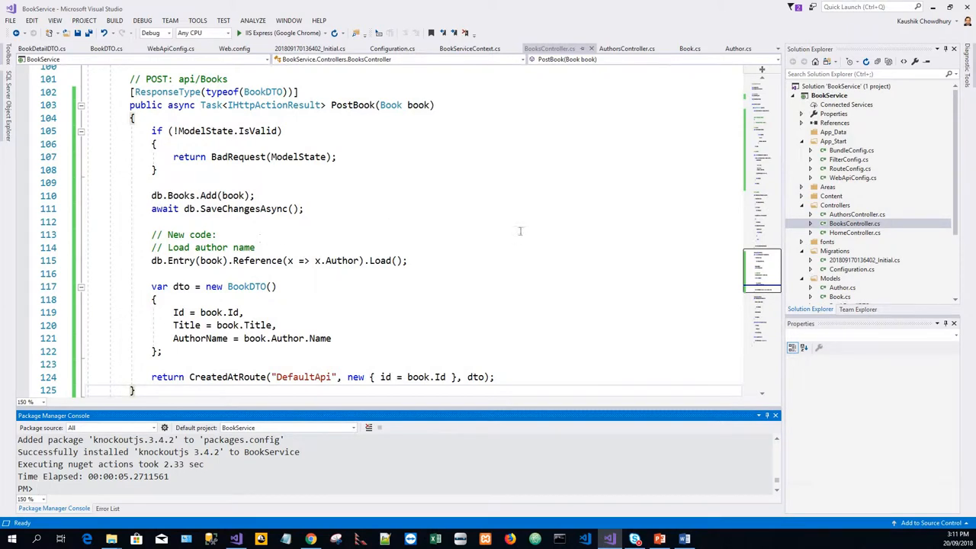
mouse_move(720, 183)
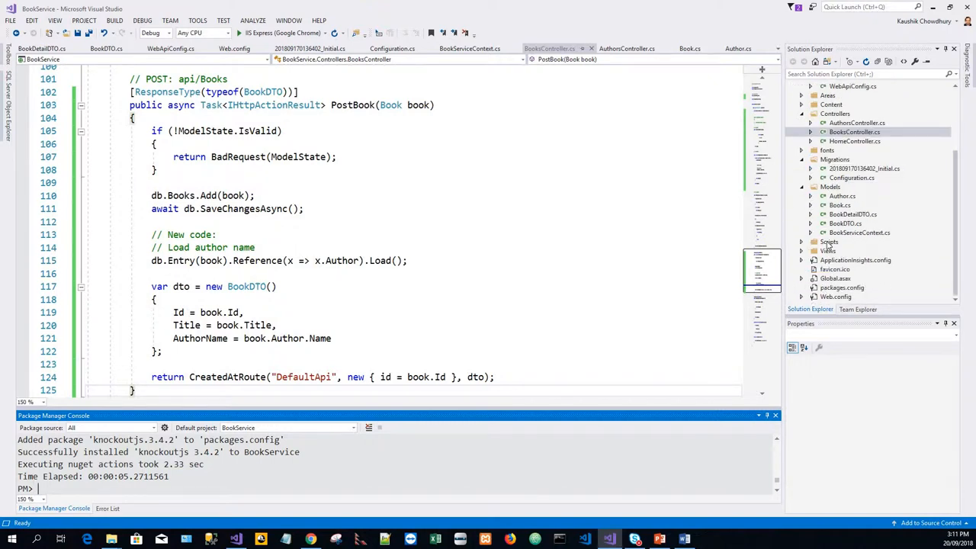
Bring up the context menu on the Scripts folder in Solution Explorer.
right_click(829, 241)
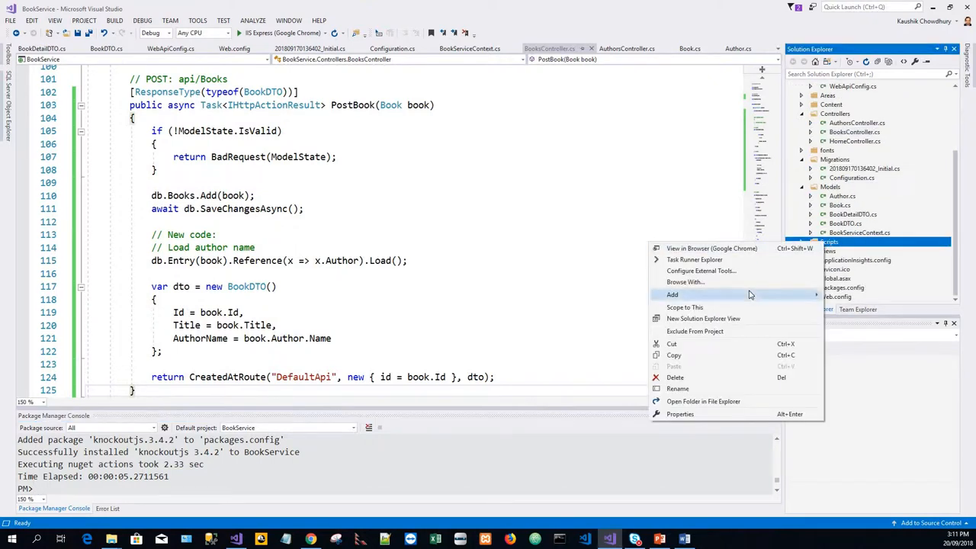
mouse_move(789, 296)
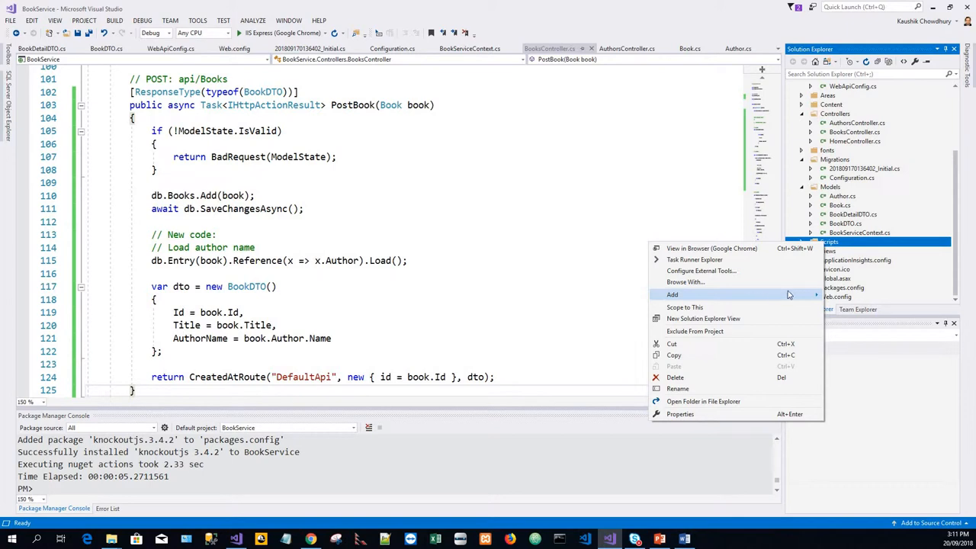
mouse_move(819, 298)
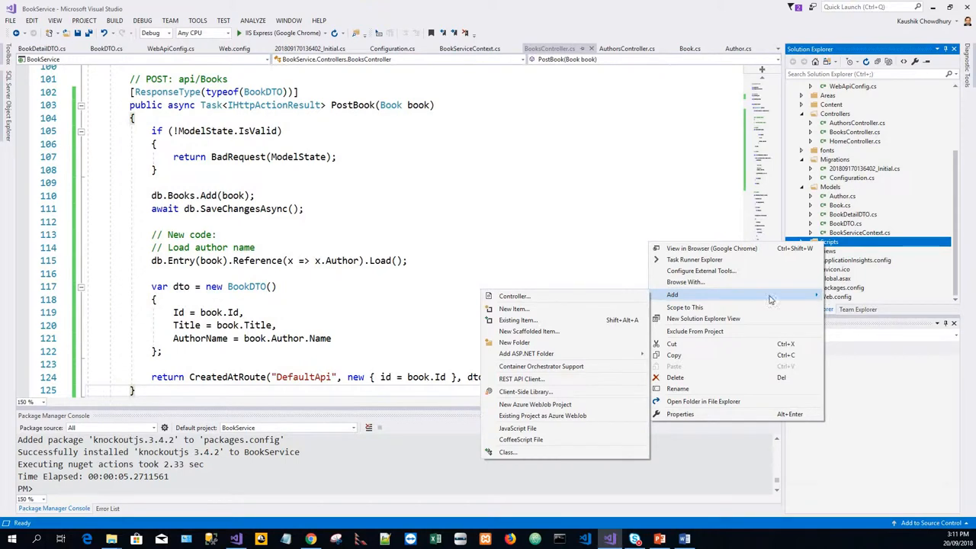
mouse_move(536, 308)
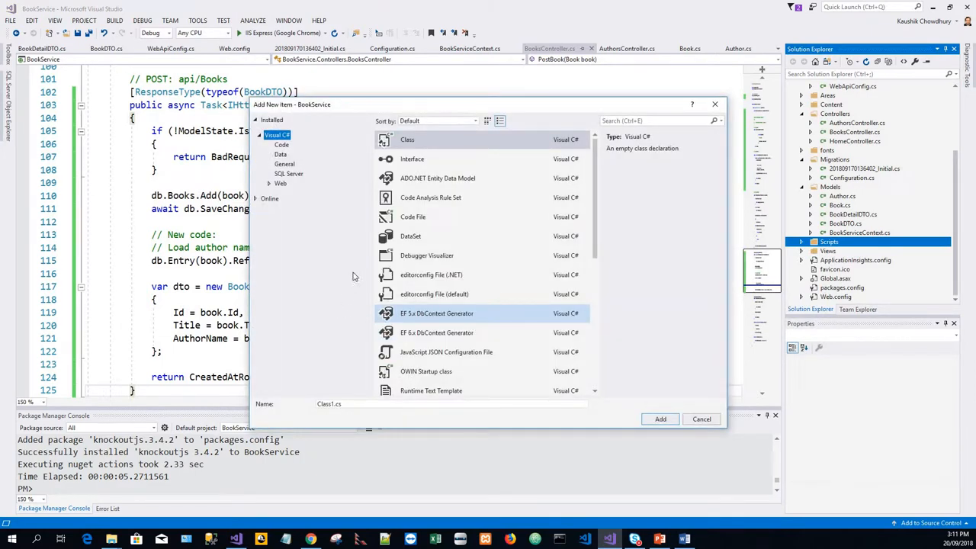
mouse_move(439, 256)
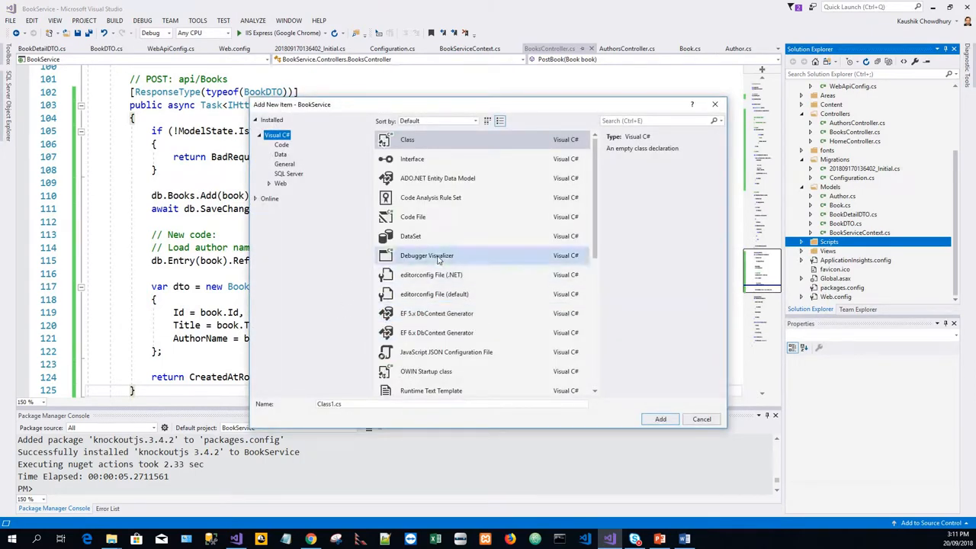
Browse the Visual C# item templates and choose the JavaScript File template under Web.
scroll(down, 3)
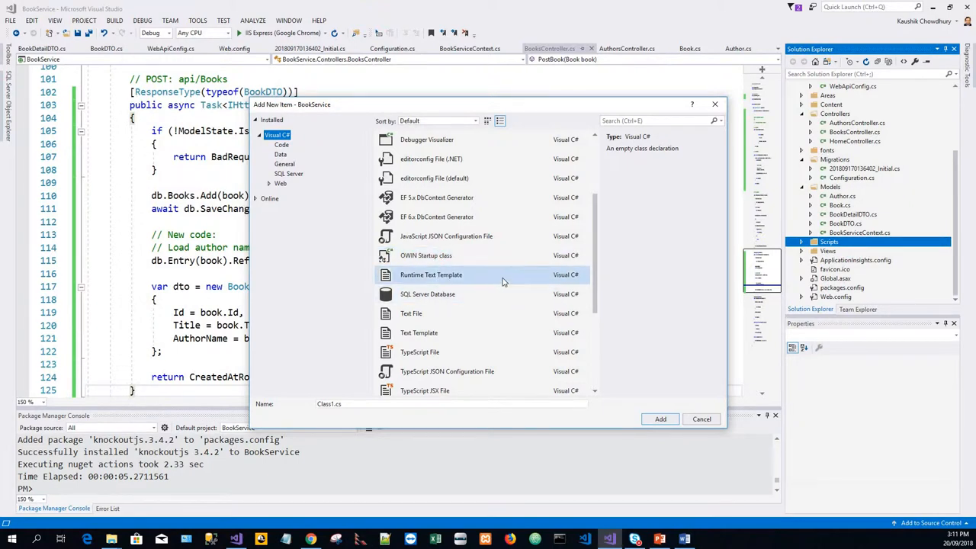
scroll(down, 3)
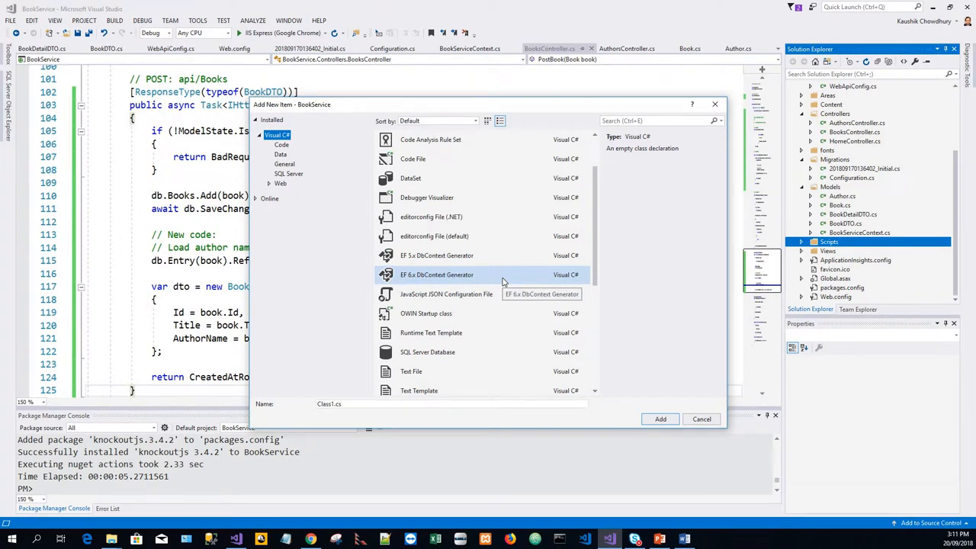
mouse_move(445, 293)
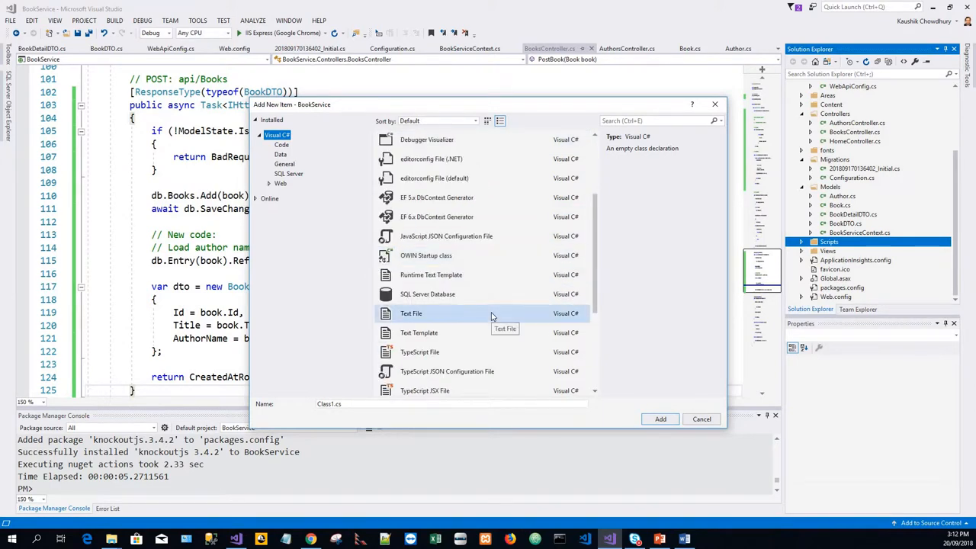
scroll(down, 3)
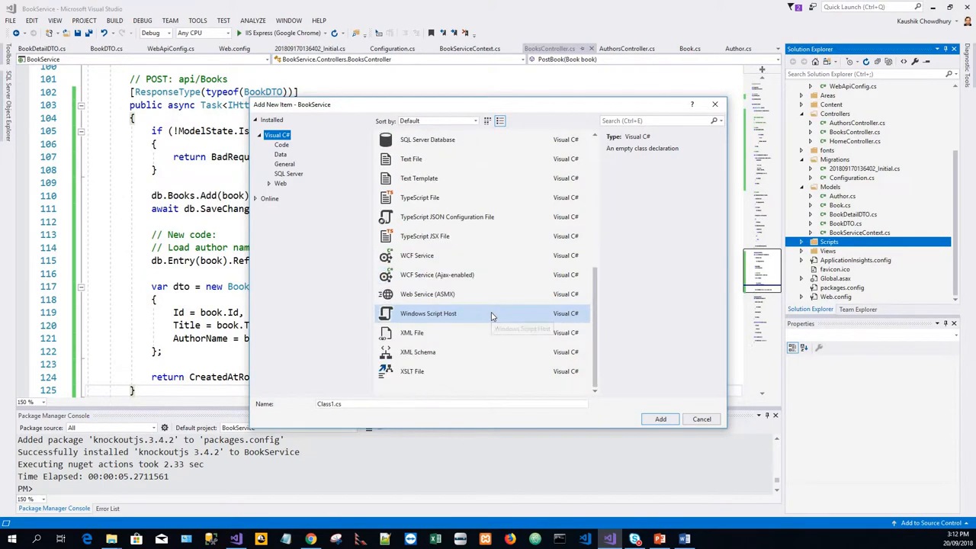
mouse_move(494, 314)
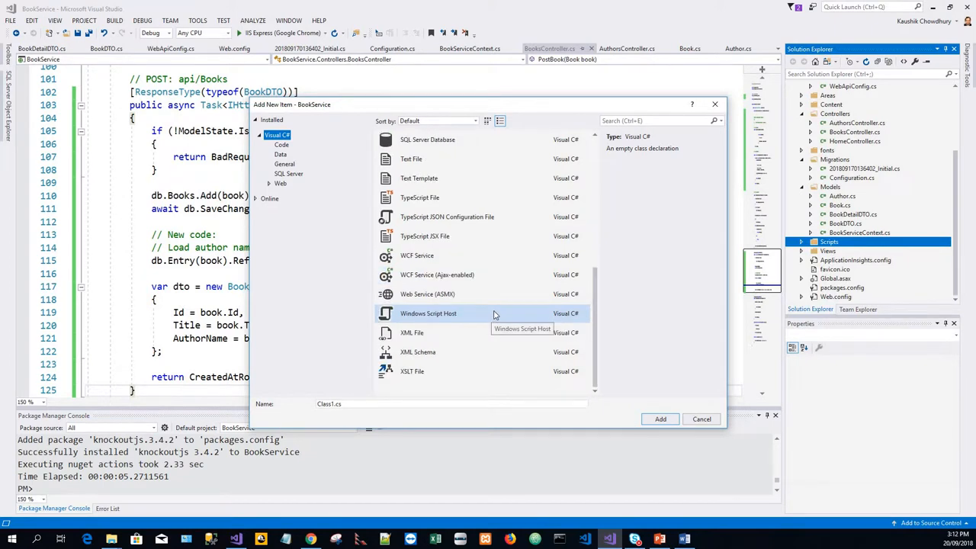
click(284, 165)
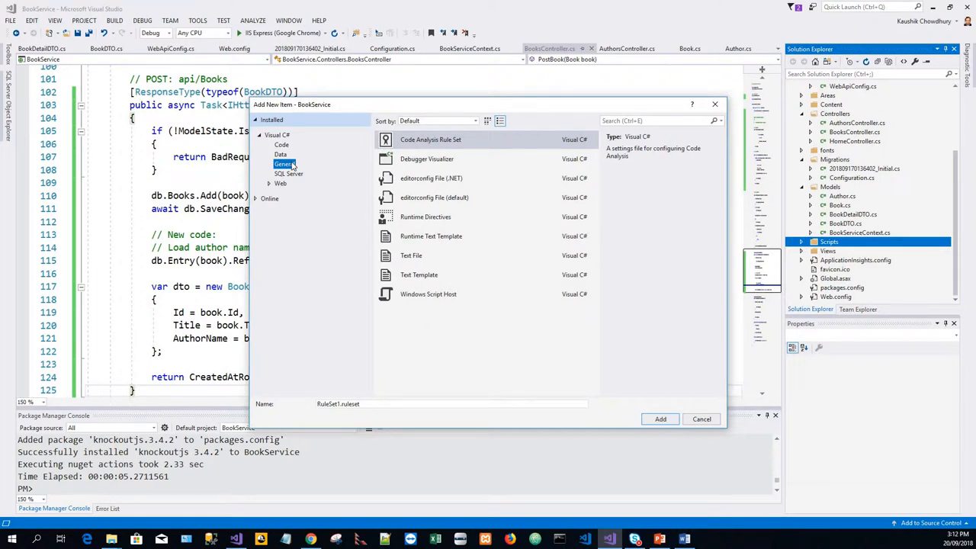
click(430, 177)
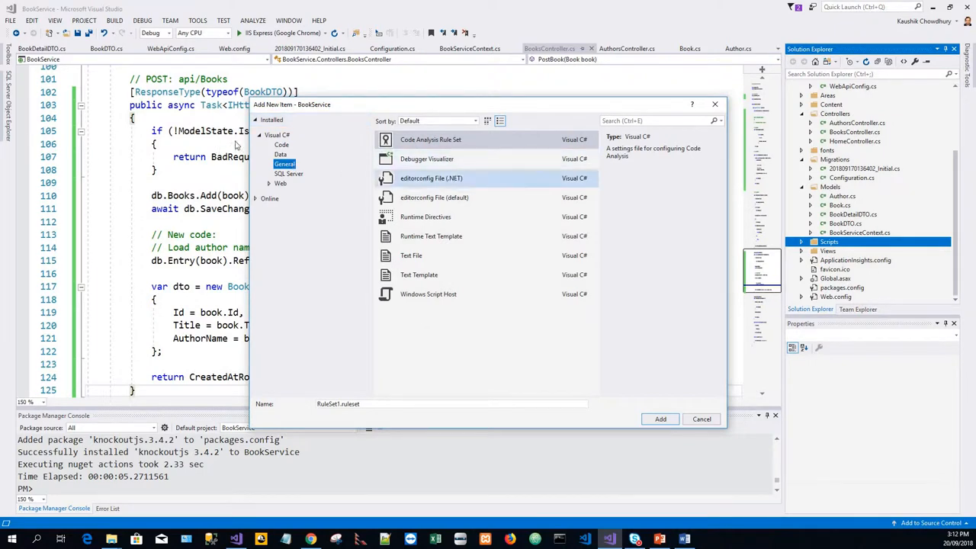
click(280, 154)
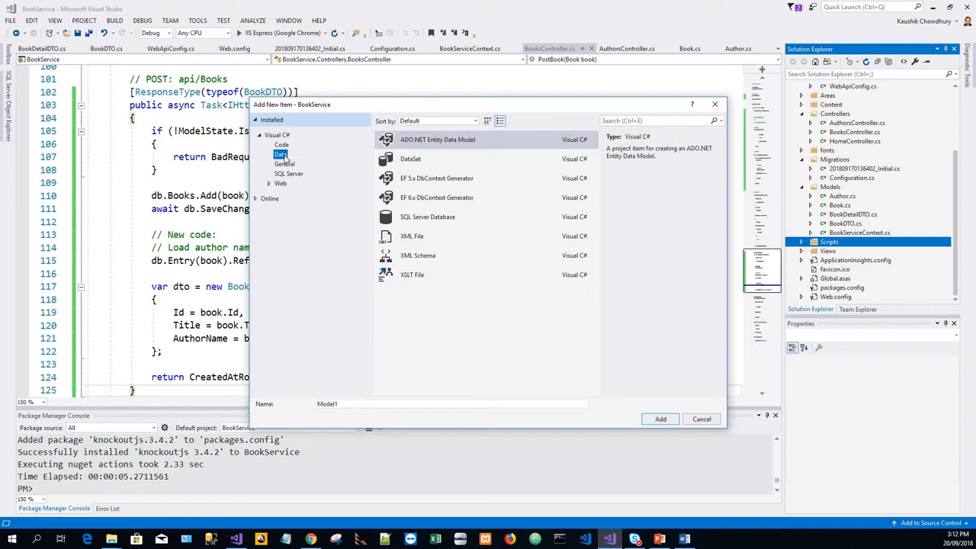
click(280, 145)
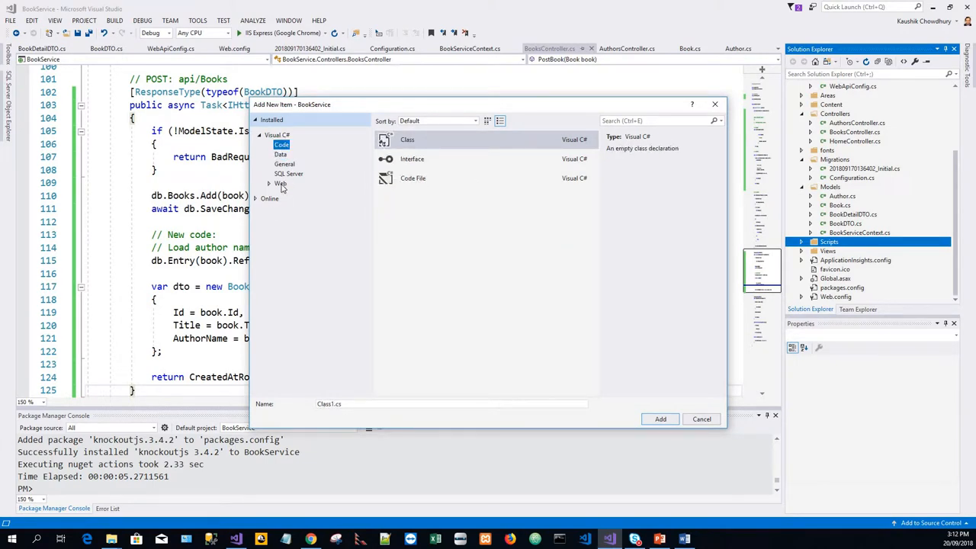
click(280, 183)
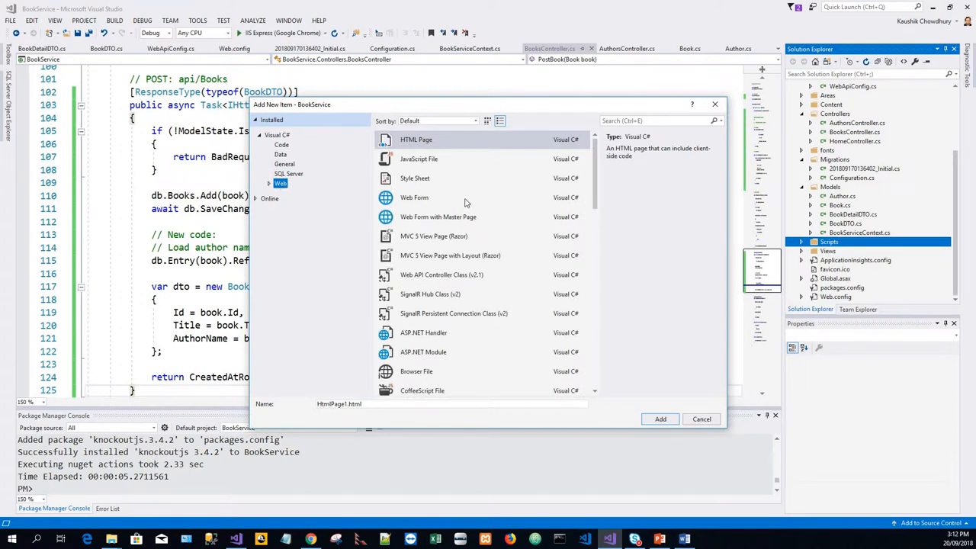
click(417, 158)
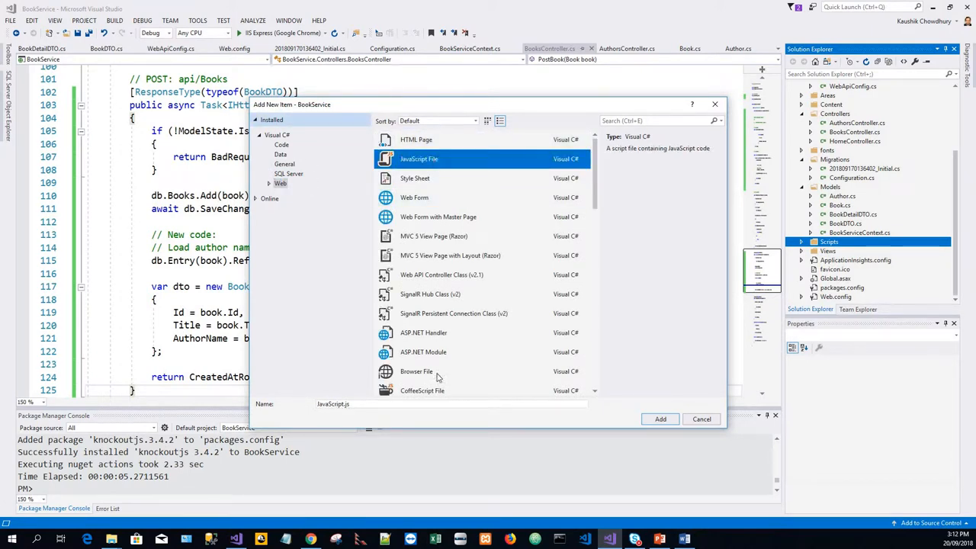
Name the new file App and add it, creating App.js in the Scripts folder.
click(450, 402)
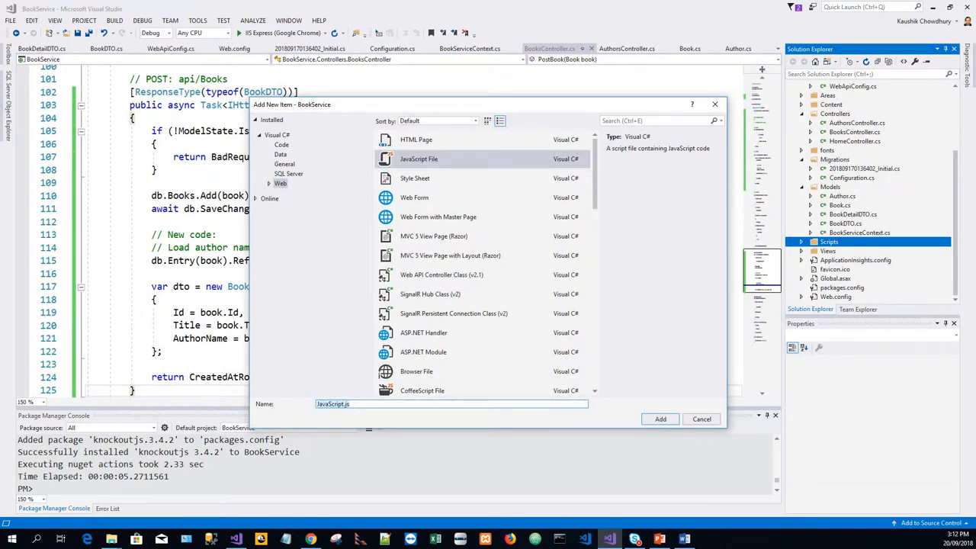
text(App)
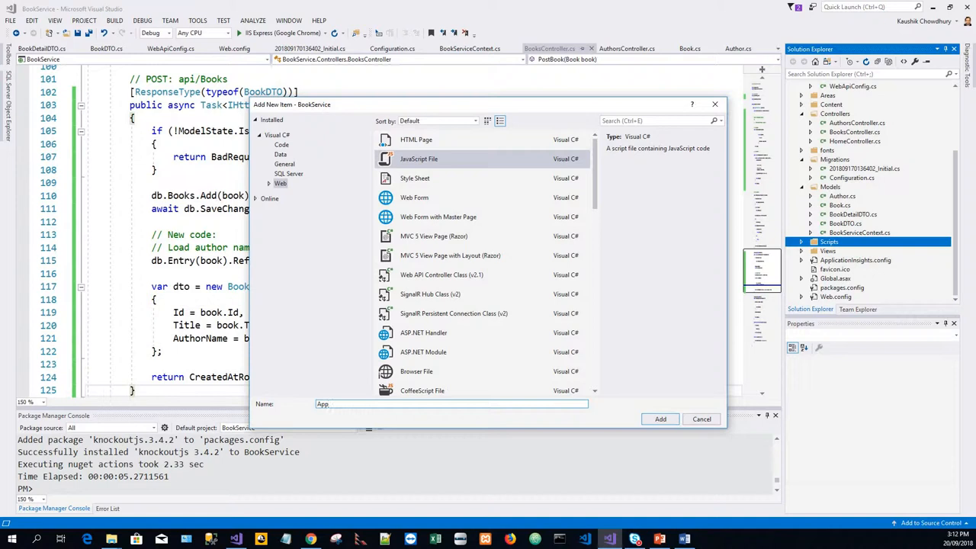
click(702, 418)
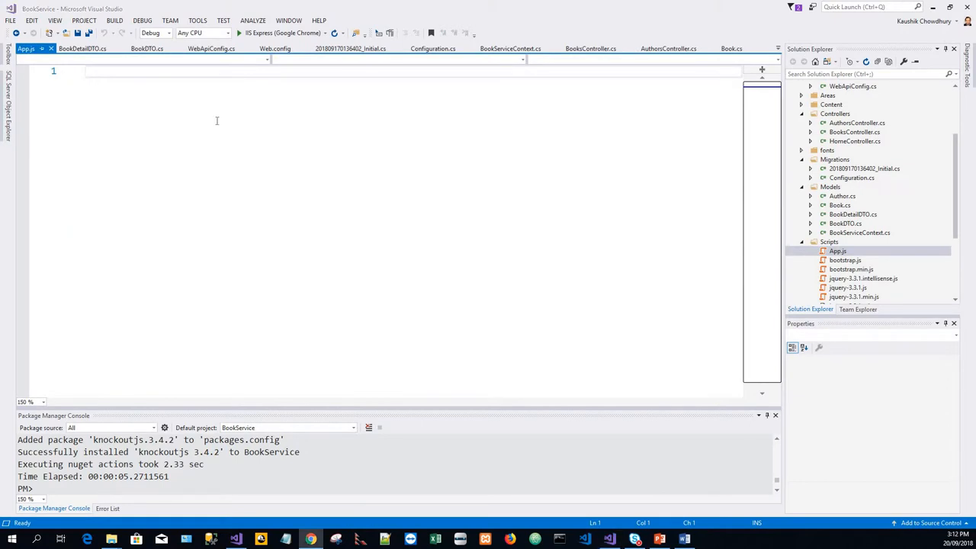
Paste the ViewModel code into App.js and review its observable, observableArray and getAllBooks calls.
click(85, 71)
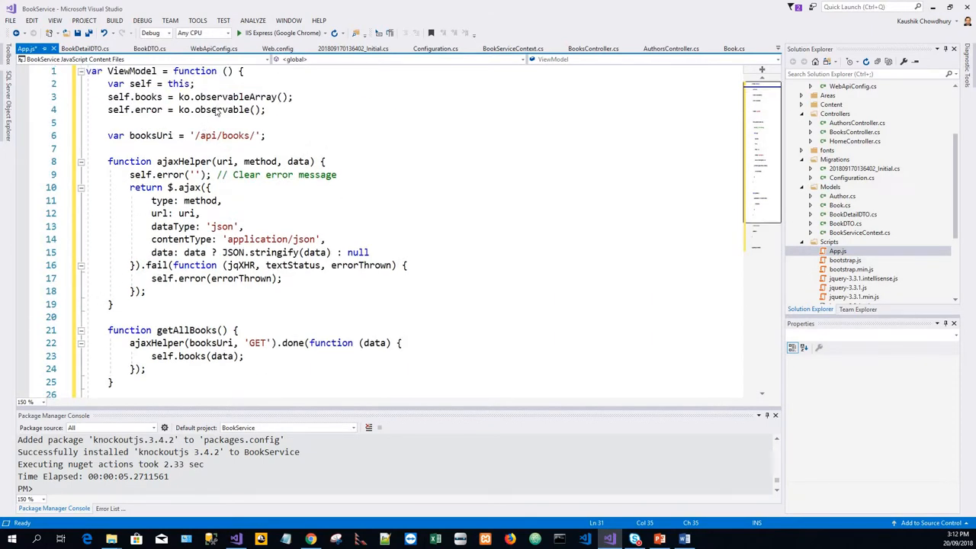
double_click(221, 110)
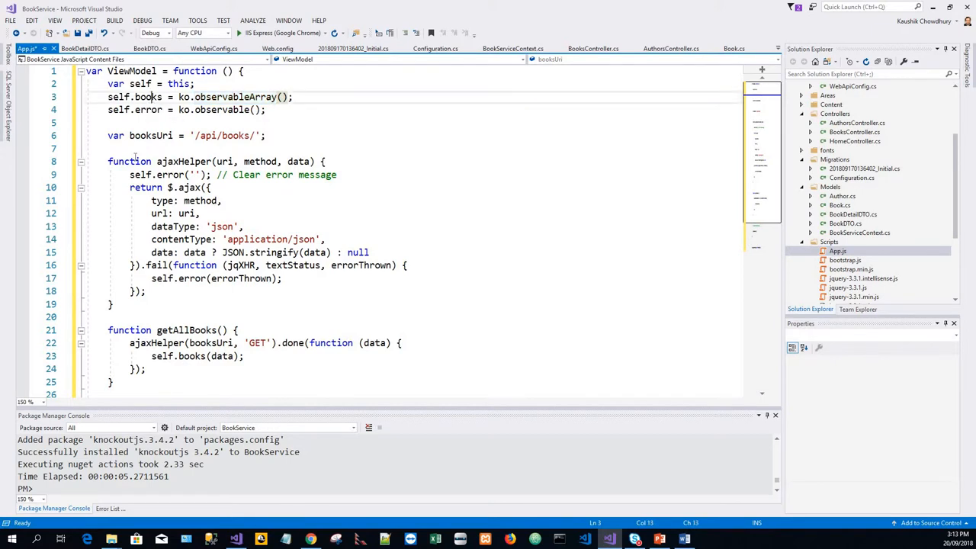
double_click(148, 98)
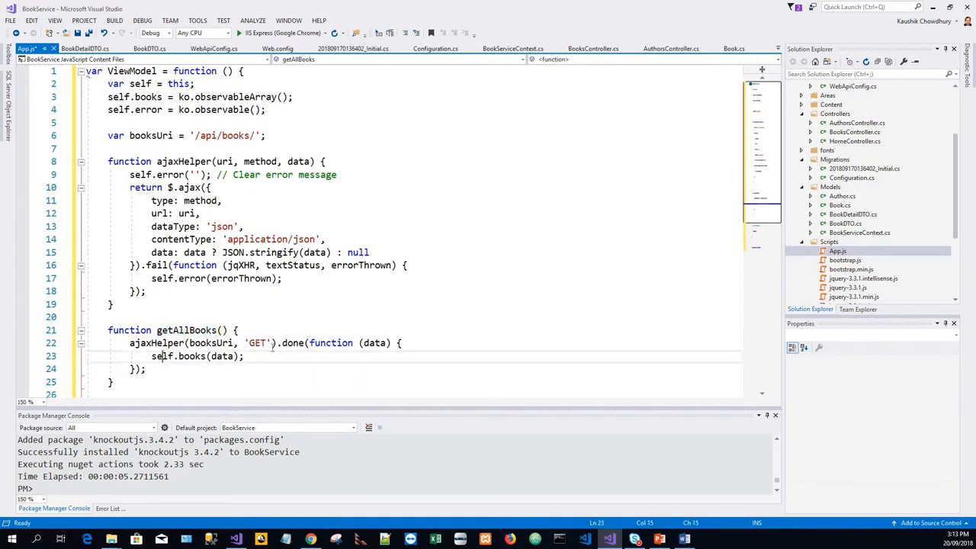
double_click(210, 341)
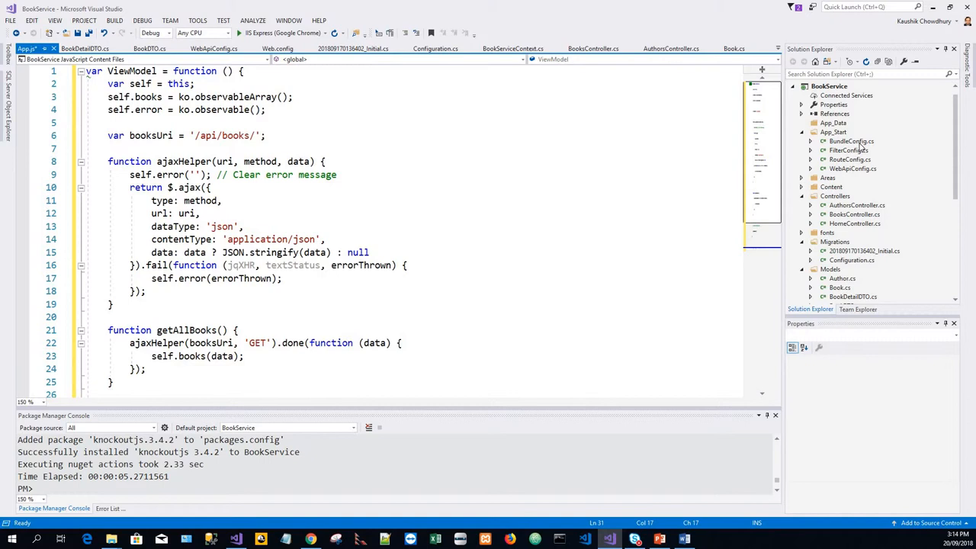
Open App_Start/BundleConfig.cs and scroll through RegisterBundles to see the jquery, modernizr, bootstrap and css bundles.
click(851, 140)
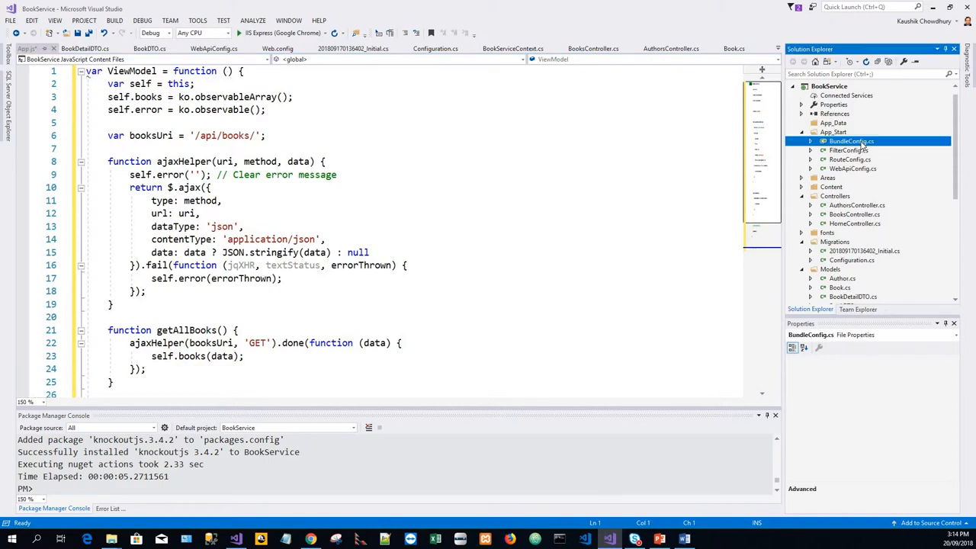
double_click(850, 140)
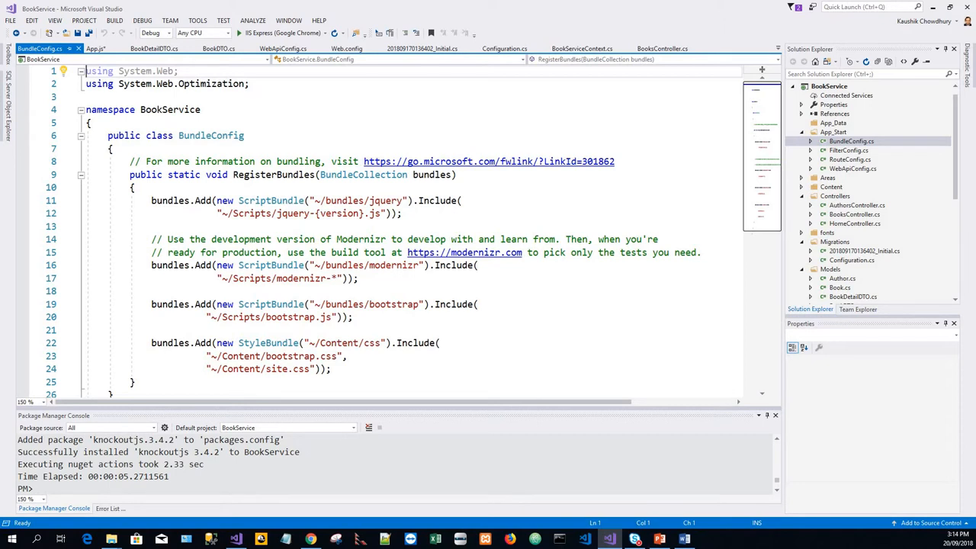
click(38, 48)
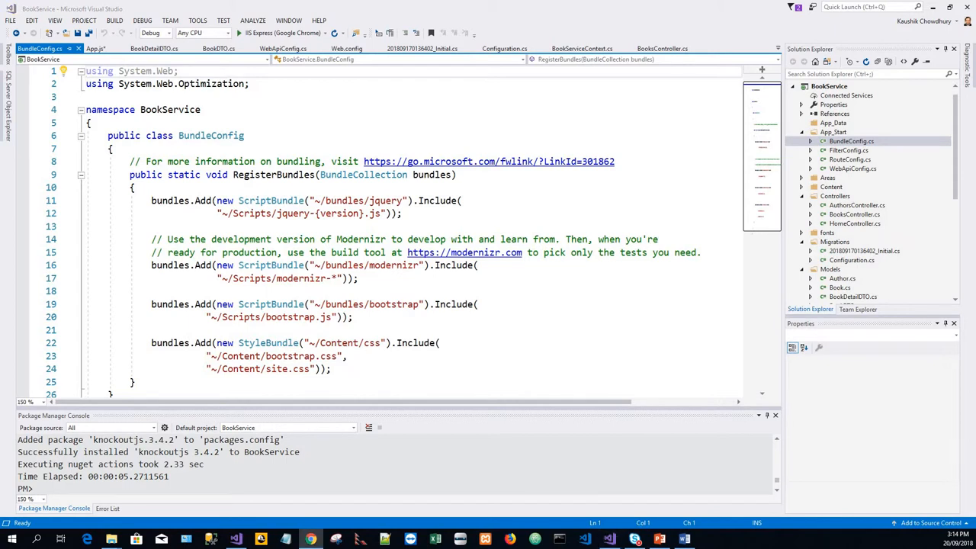
scroll(down, 3)
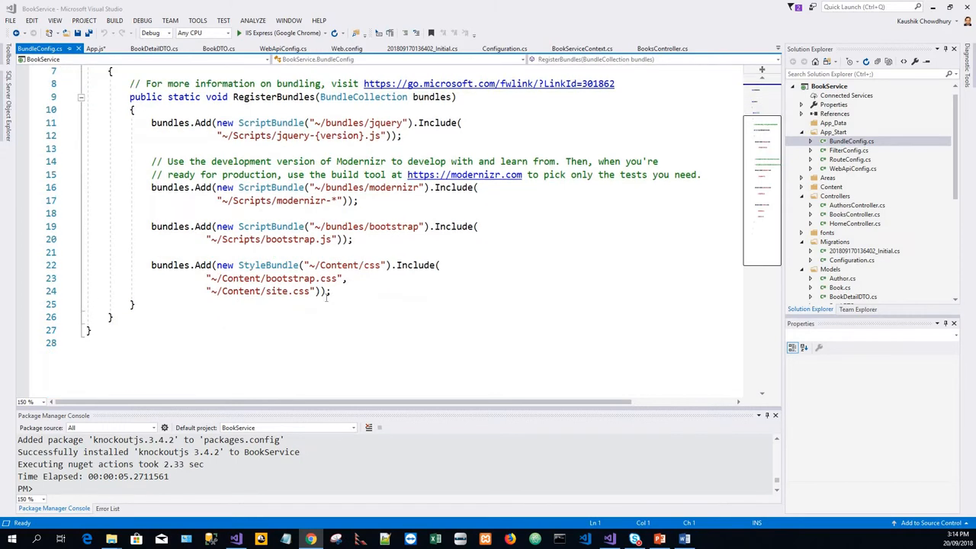